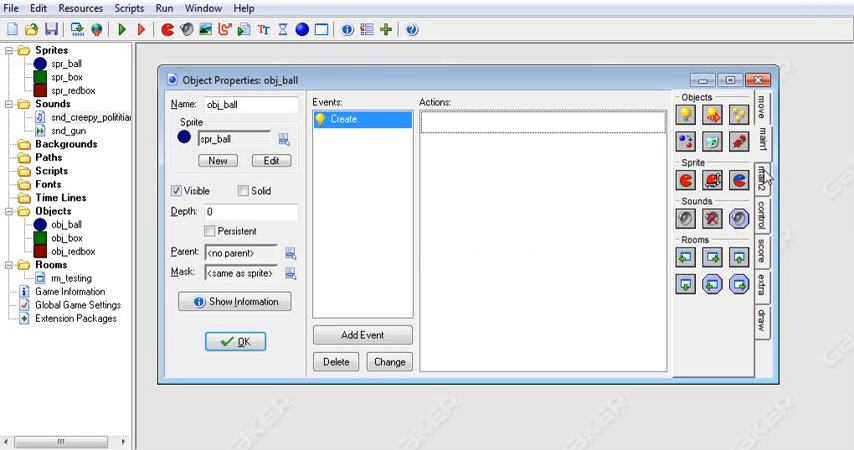
- Add a Play Sound action to obj_ball's Create event playing snd_gun without looping
click(762, 288)
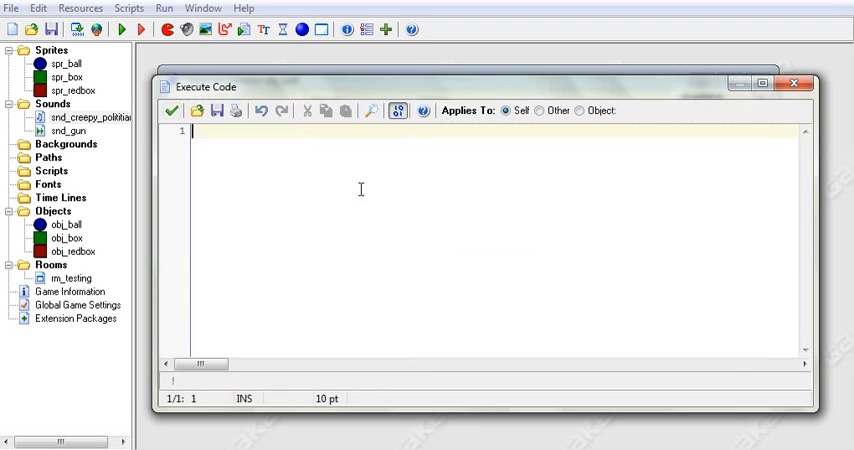
text(oiaodf)
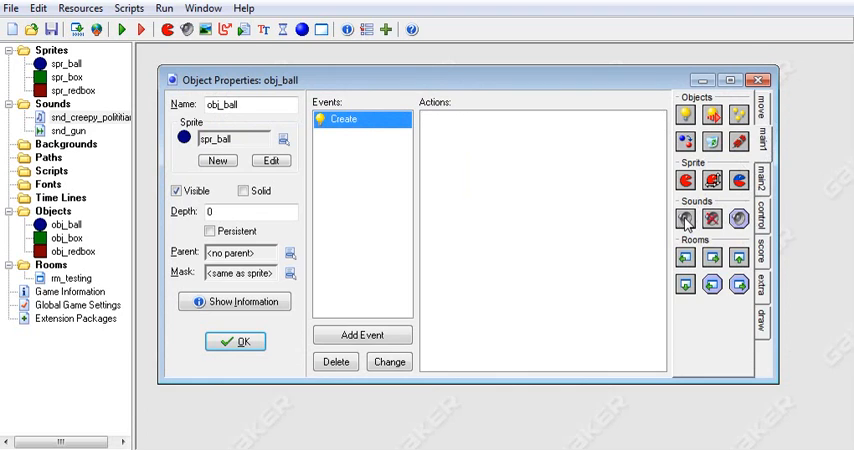
mouse_move(684, 212)
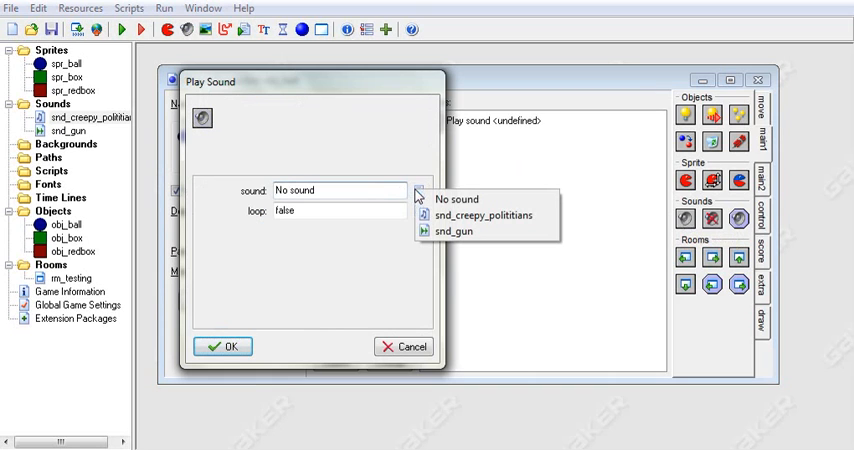
click(464, 232)
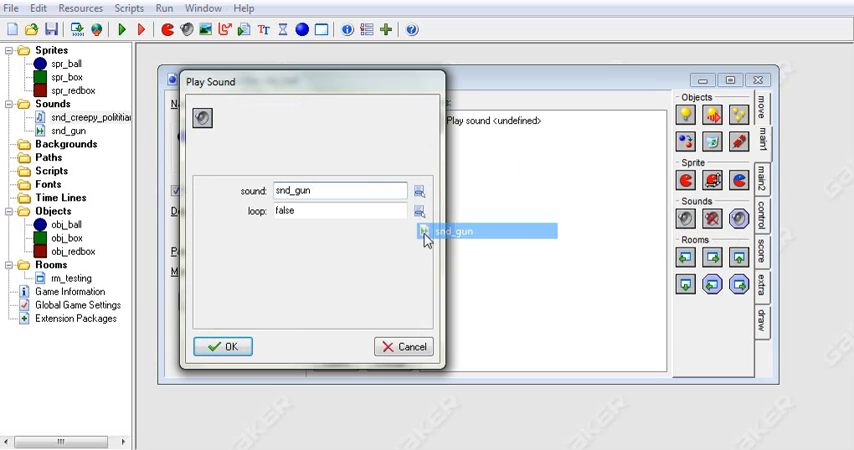
click(452, 232)
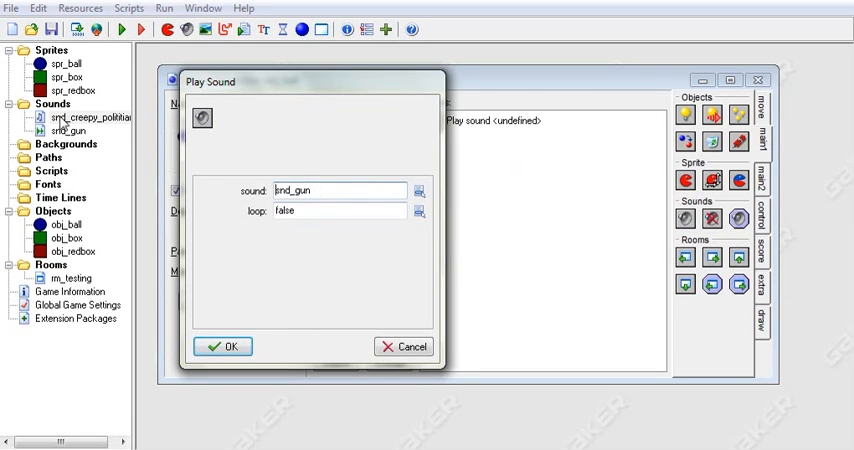
mouse_move(92, 124)
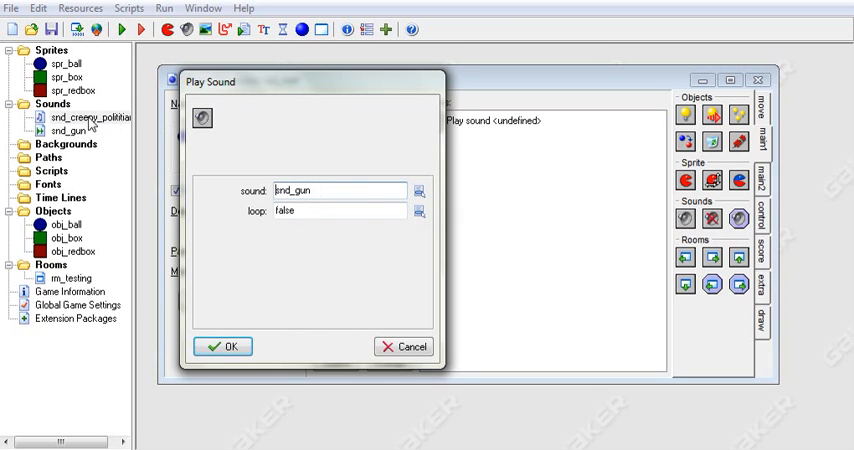
mouse_move(90, 124)
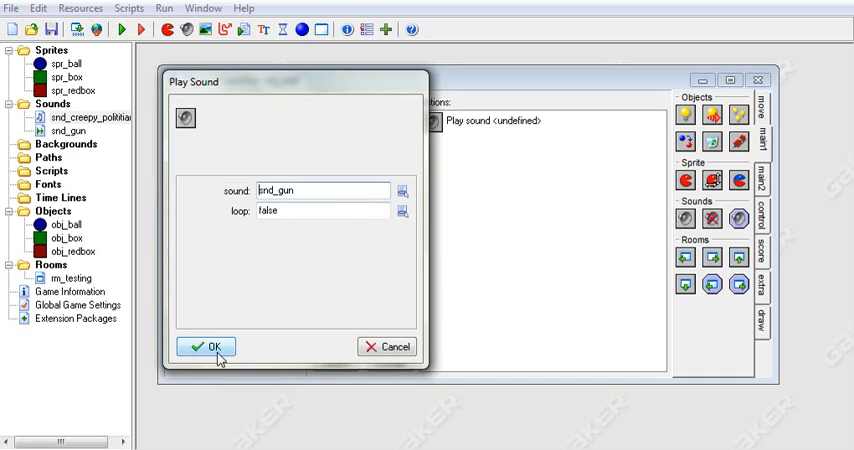
click(206, 344)
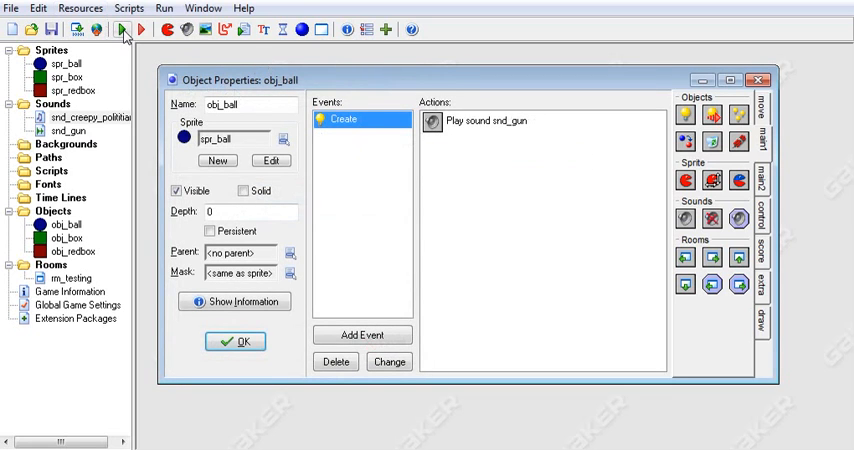
mouse_move(122, 28)
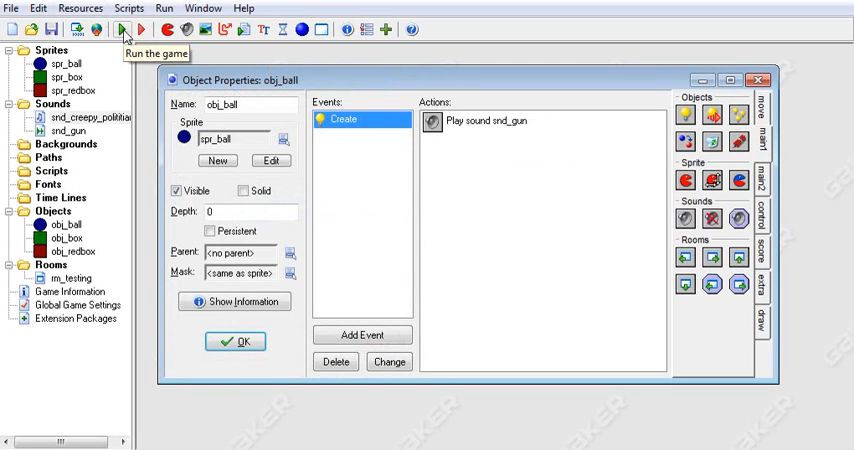
- Test the game, then change the Create sound action to loop snd_creepy_politicians
click(124, 28)
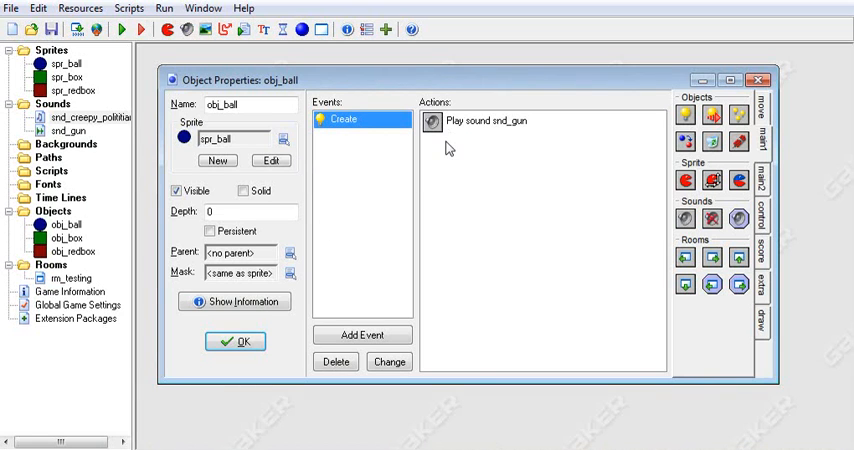
double_click(484, 120)
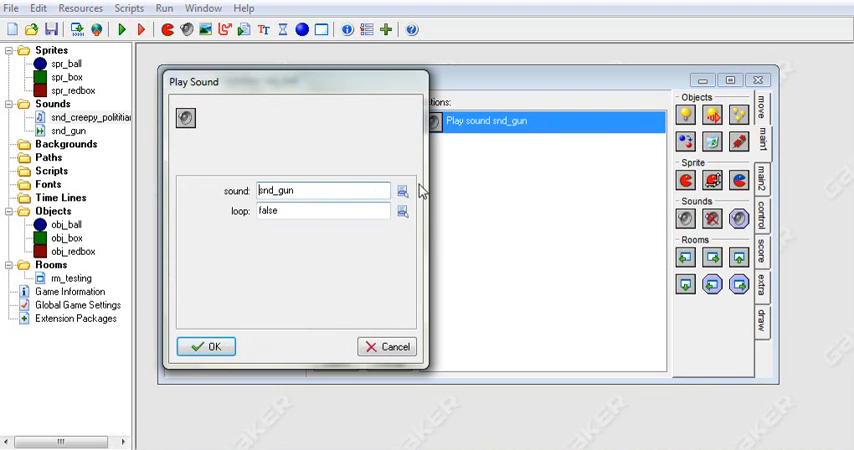
click(402, 190)
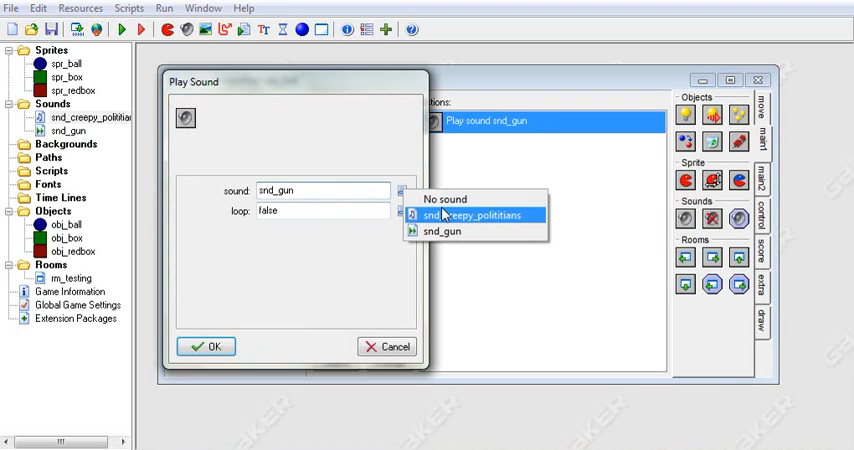
click(476, 216)
text(true)
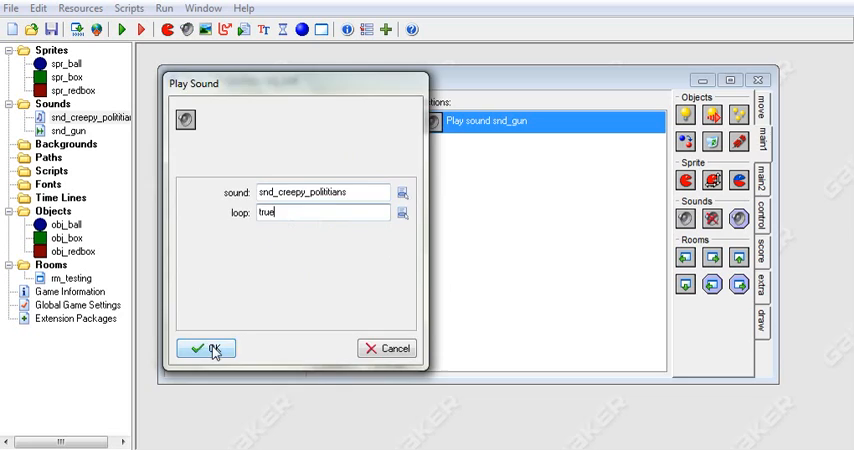
click(208, 348)
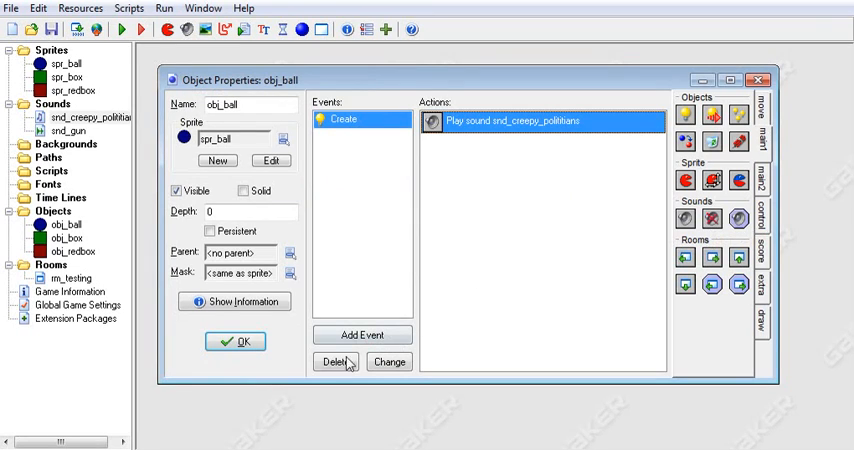
- Add a Space key event with a Stop Sound action for snd_creepy_politicians
click(362, 334)
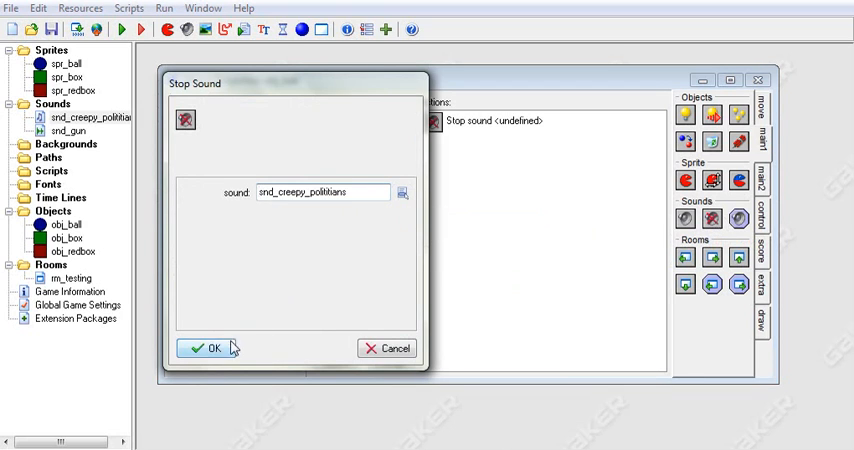
click(204, 348)
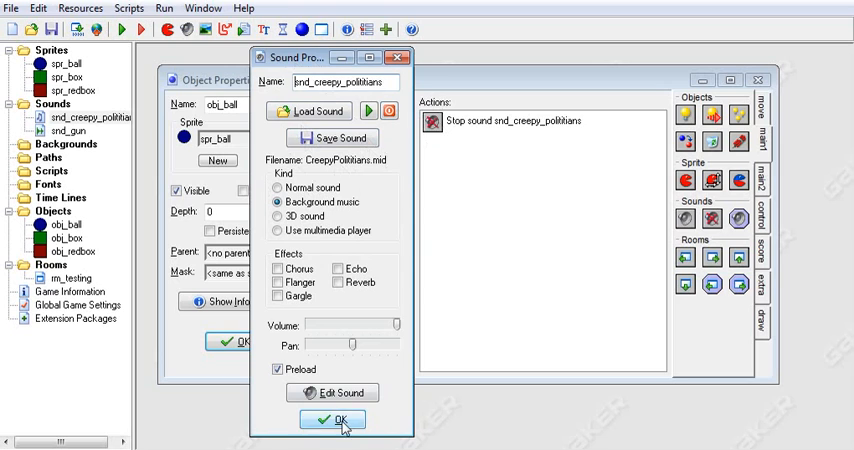
click(332, 420)
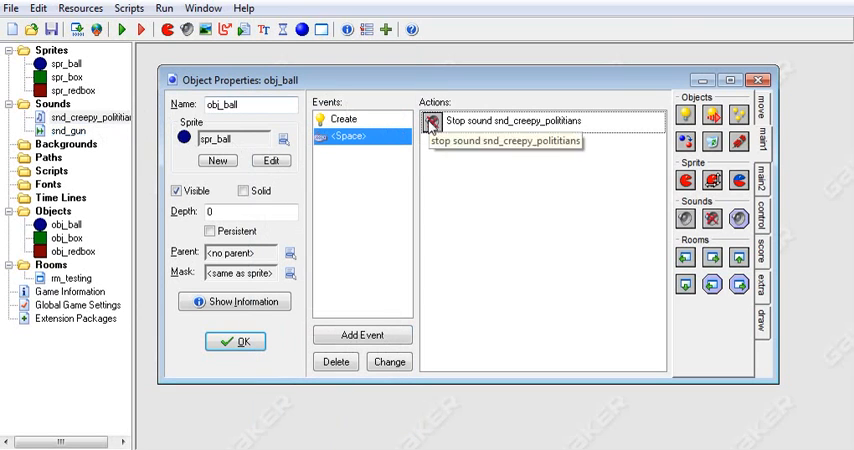
double_click(520, 120)
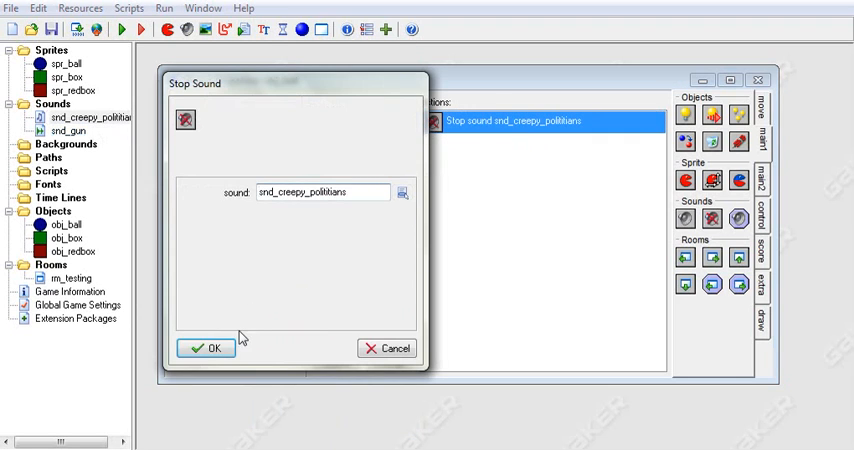
click(206, 348)
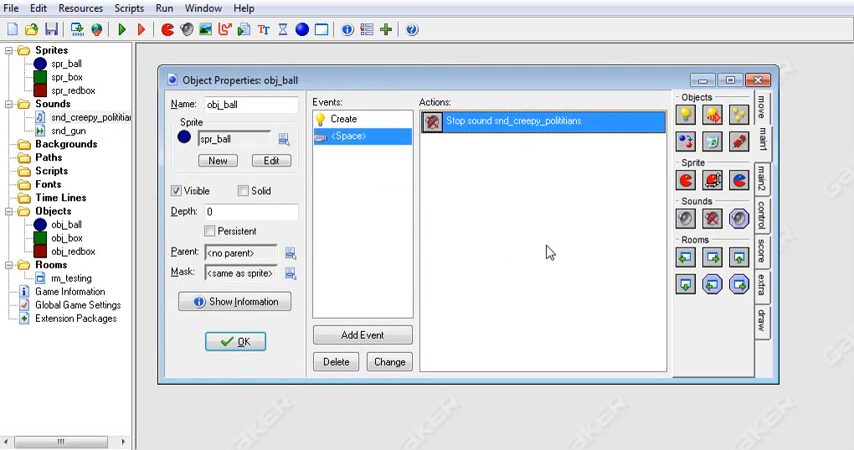
mouse_move(536, 260)
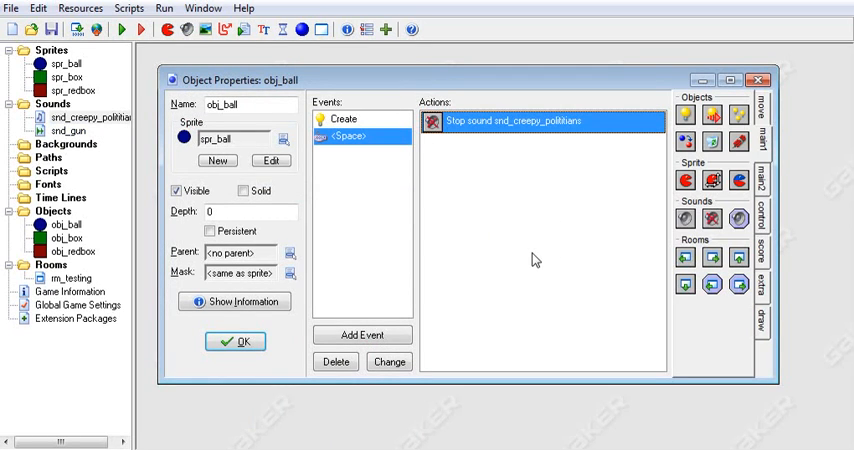
mouse_move(744, 228)
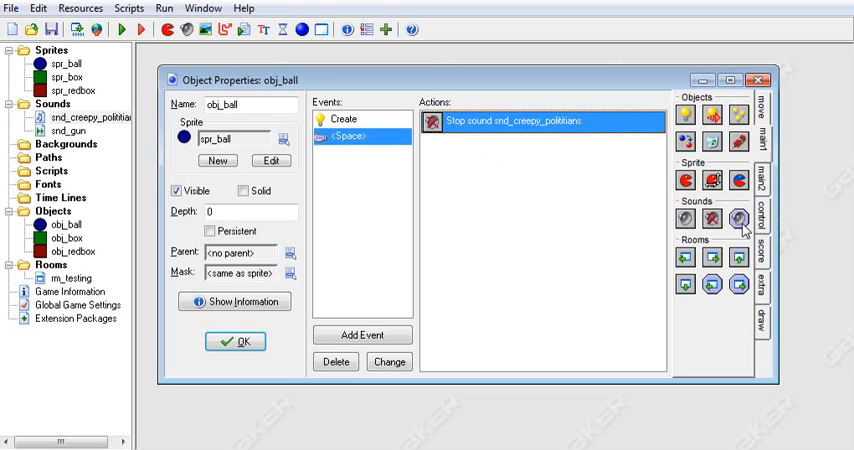
mouse_move(744, 224)
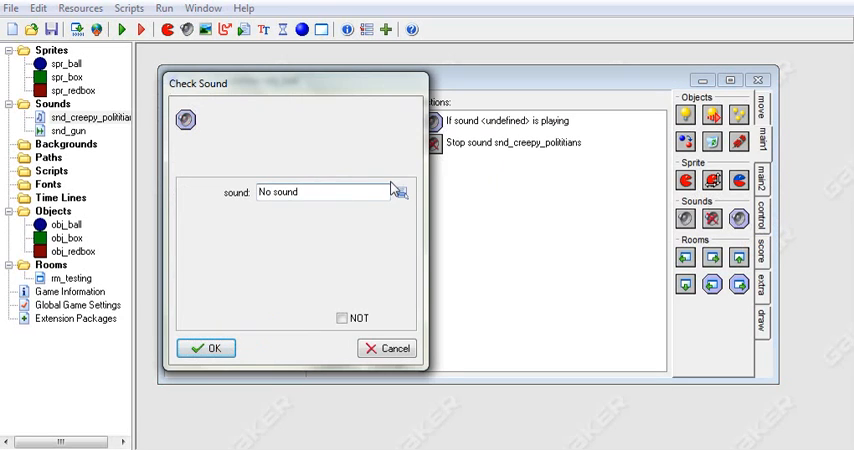
- Add a check whether snd_creepy_politicians is playing before the Stop Sound action
click(400, 192)
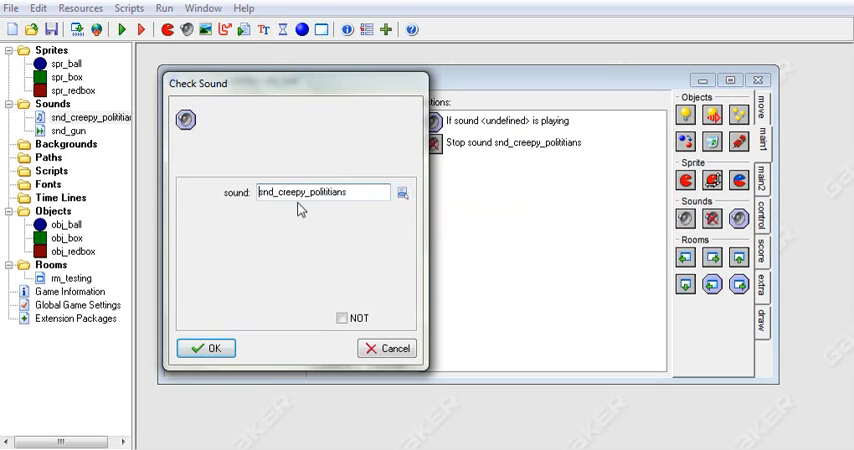
click(204, 348)
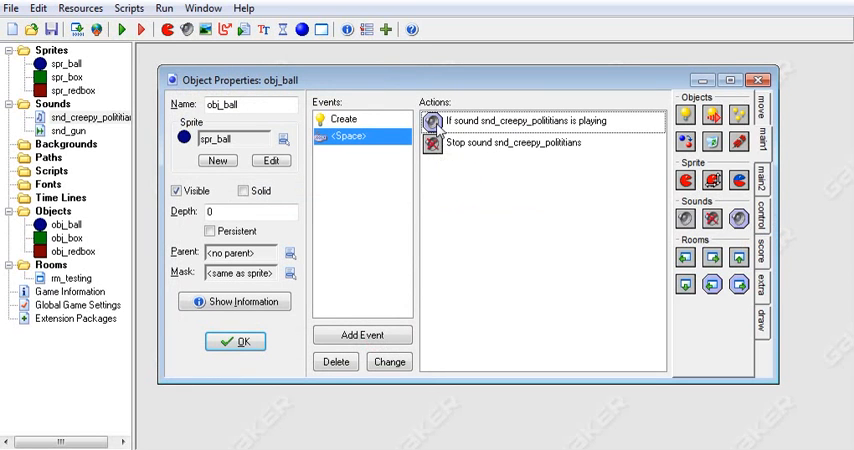
click(550, 120)
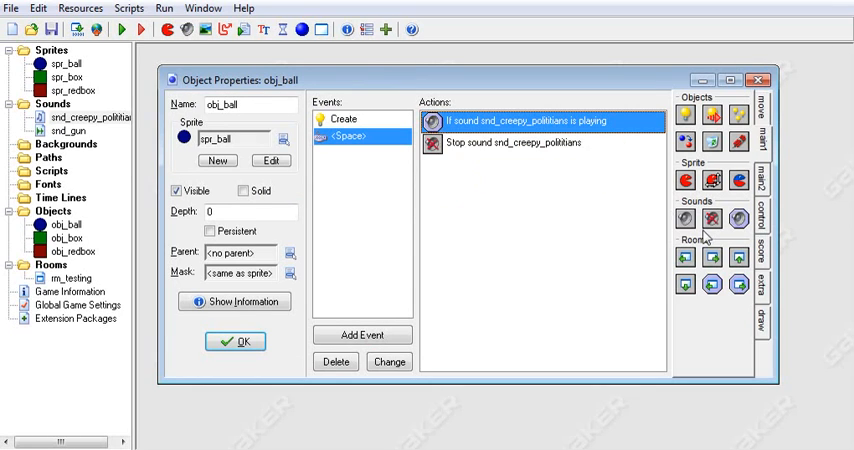
click(784, 210)
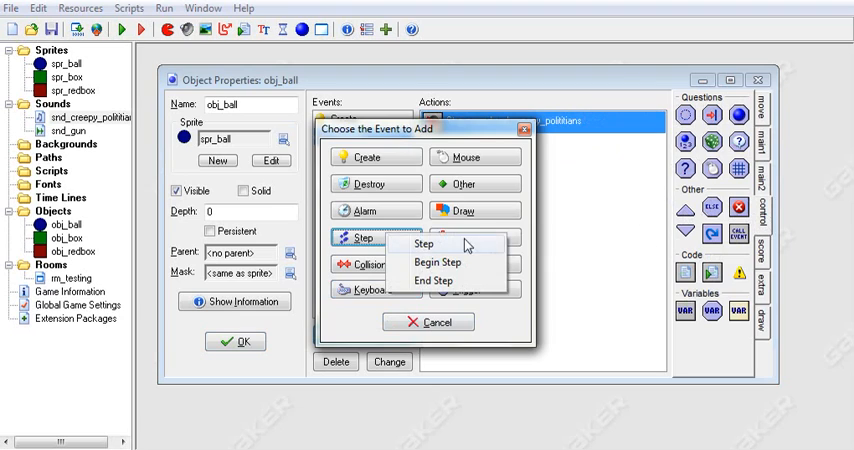
- Add a Step event switching to spr_box while snd_creepy_politicians plays, spr_ball otherwise
click(424, 244)
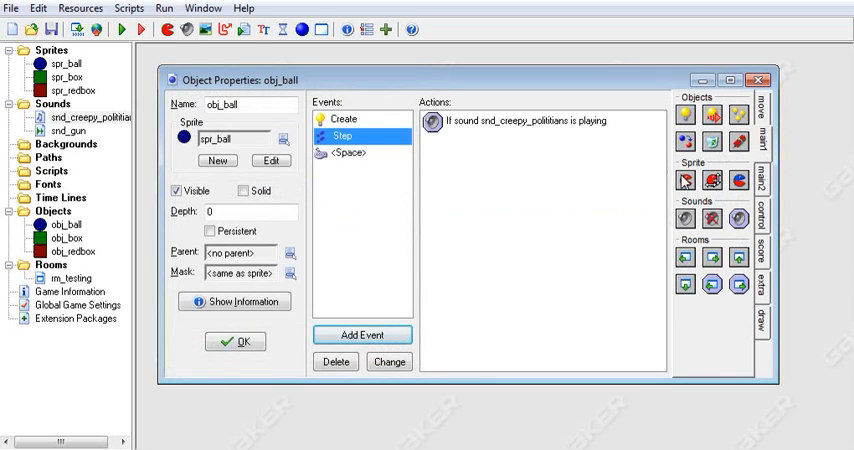
click(404, 192)
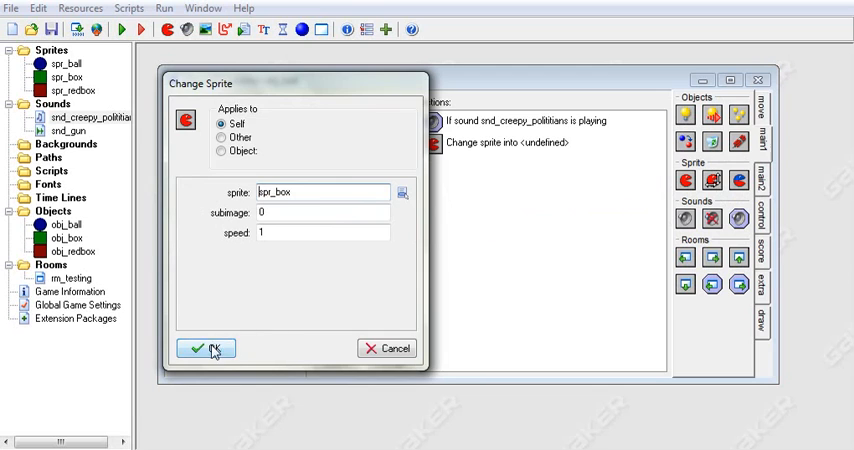
click(206, 348)
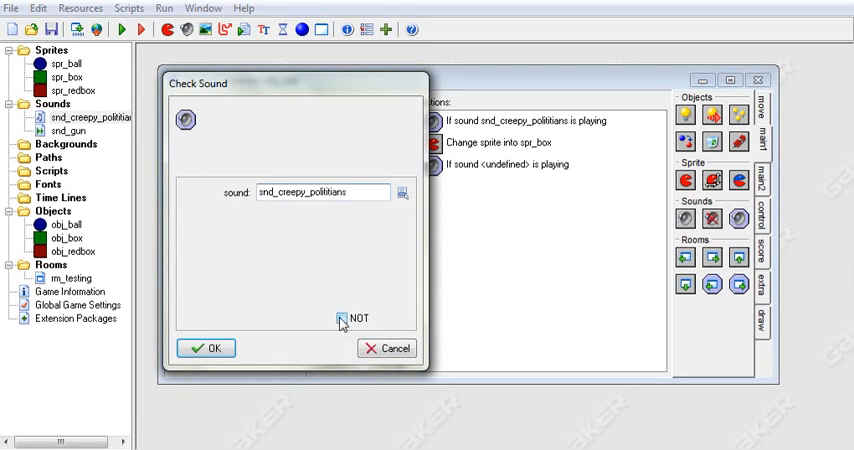
click(342, 318)
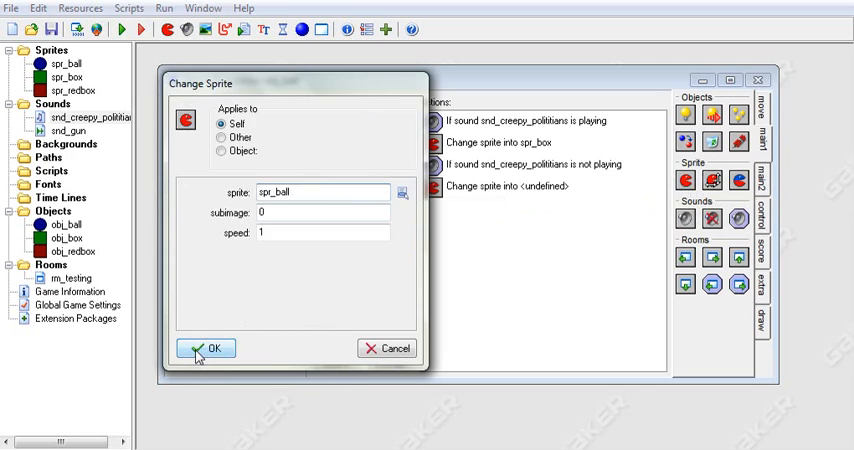
click(204, 348)
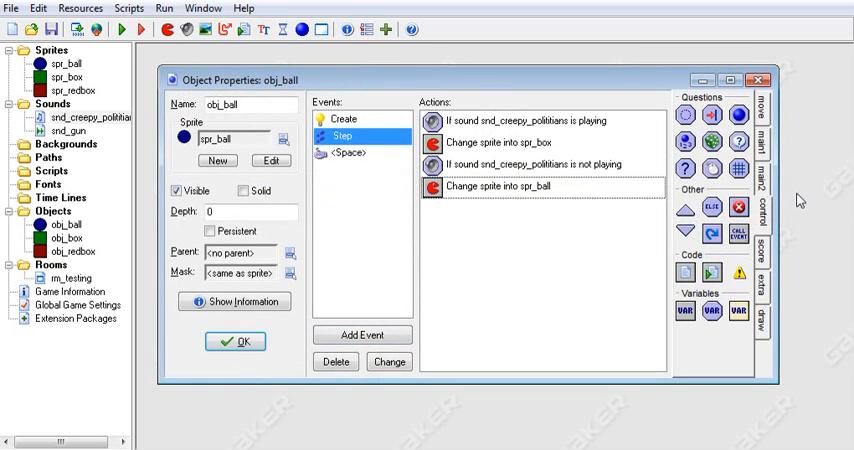
- Review the first sound check's settings and leave them unchanged
click(752, 138)
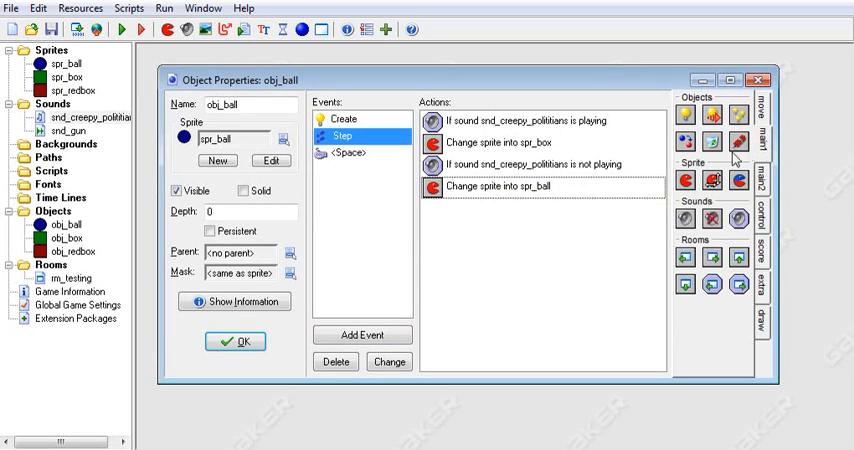
mouse_move(730, 210)
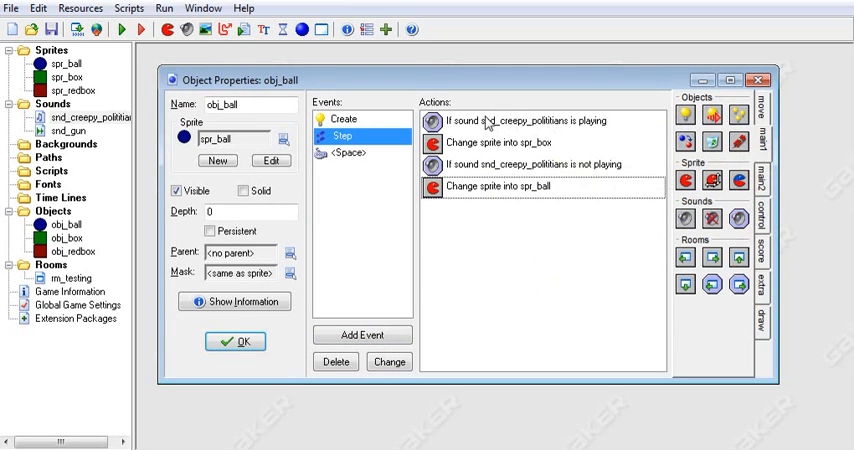
click(540, 120)
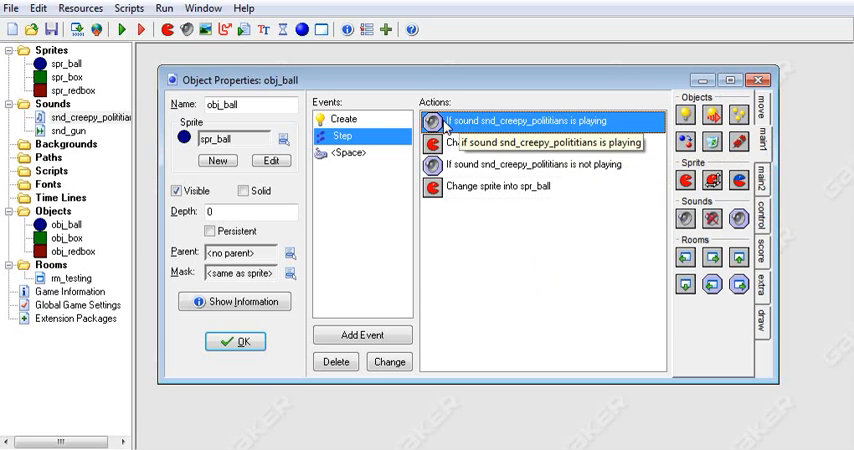
double_click(540, 118)
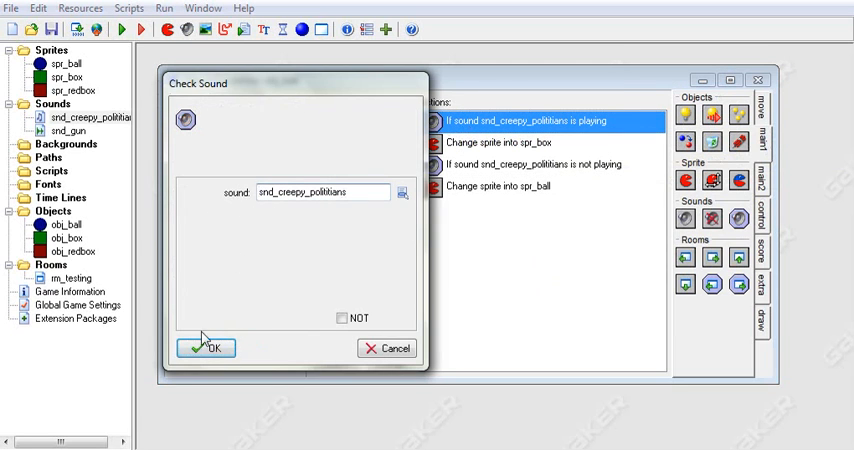
click(206, 348)
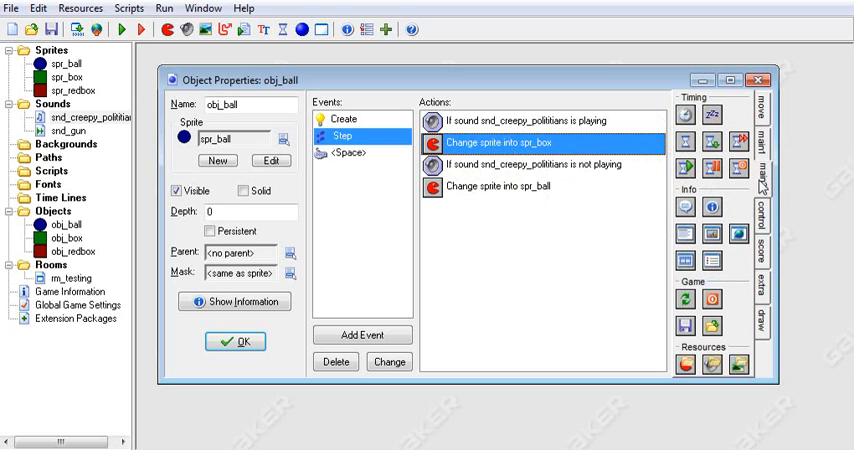
click(768, 100)
text(4)
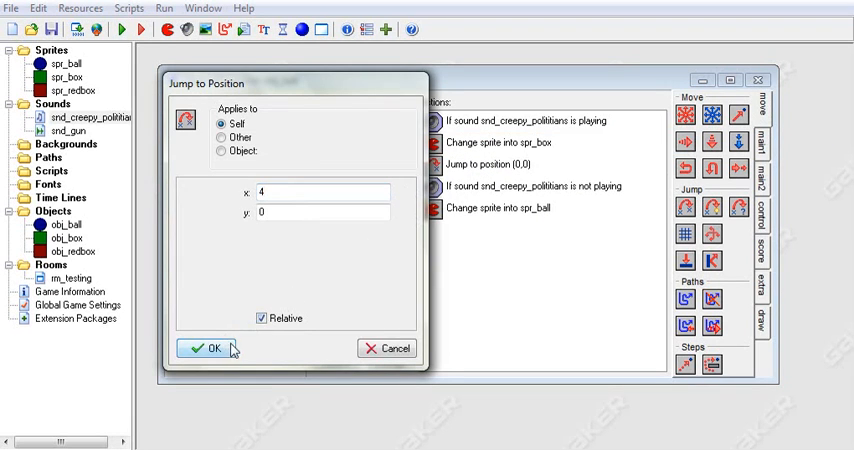
click(206, 348)
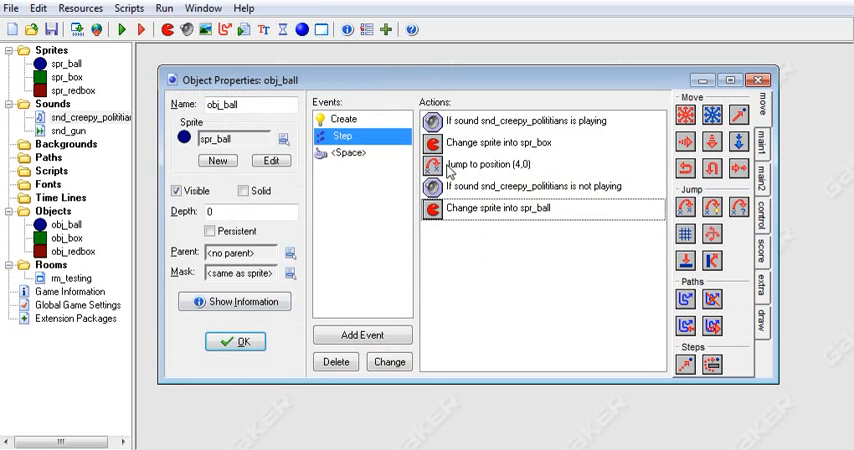
click(540, 120)
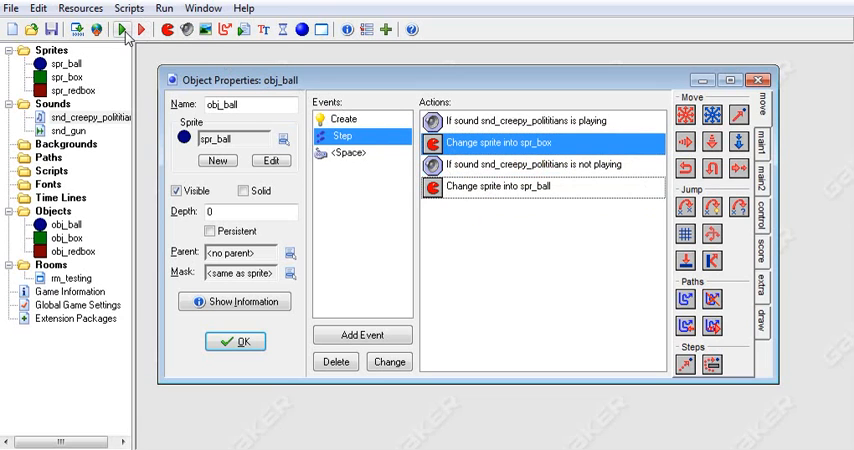
- Run the game to test the ball's sound and sprite behaviour
click(118, 32)
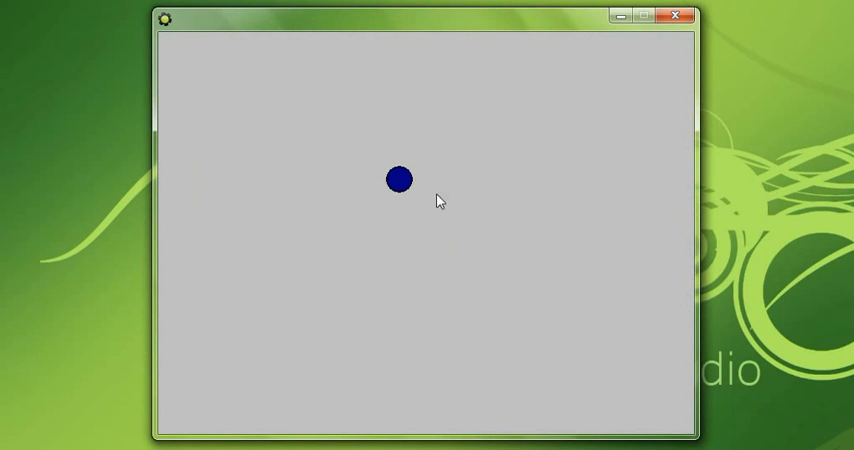
mouse_move(676, 16)
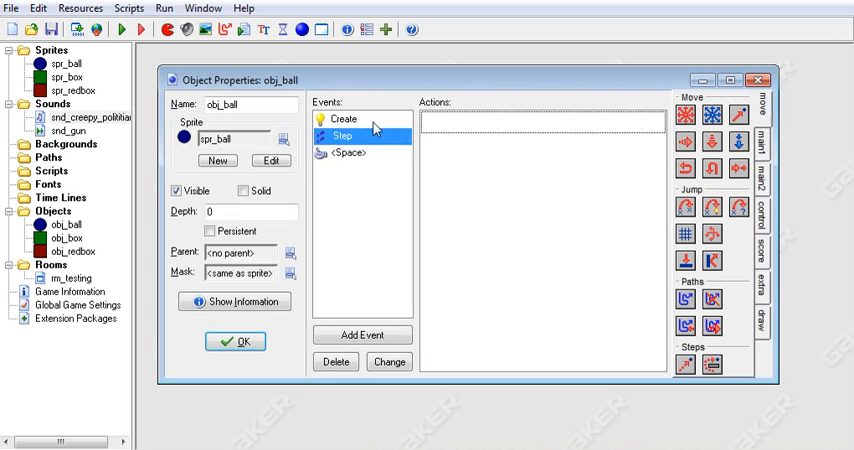
- Review the Space and Create events' action lists before adding code
click(350, 152)
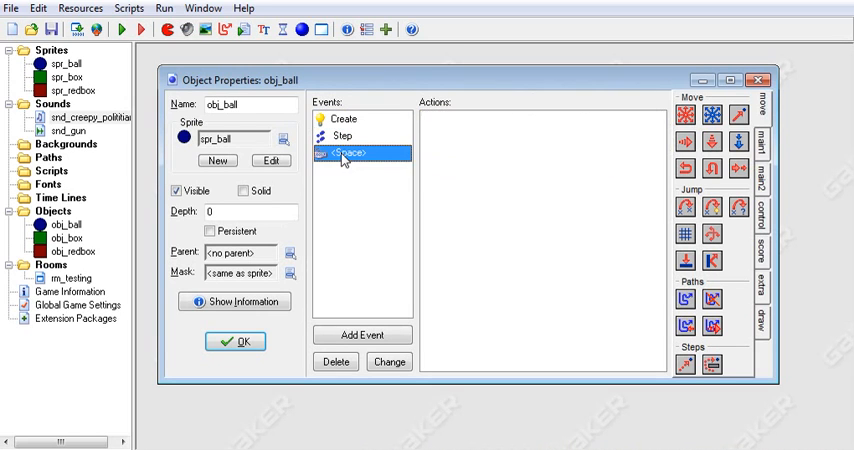
click(344, 118)
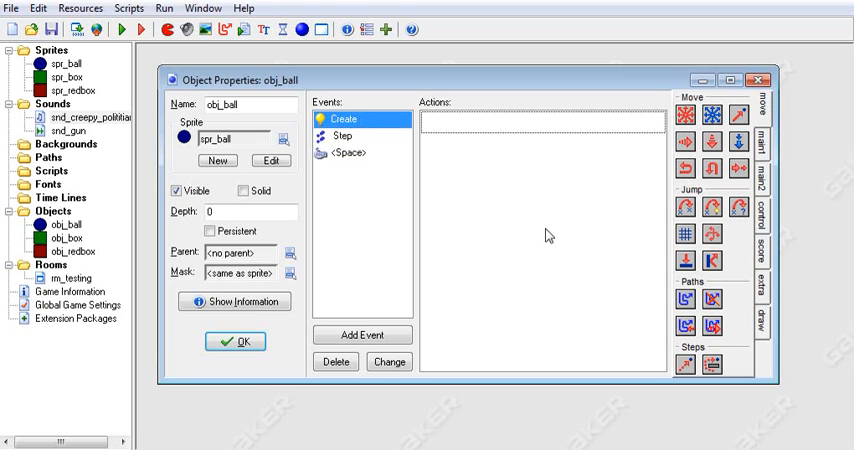
mouse_move(762, 212)
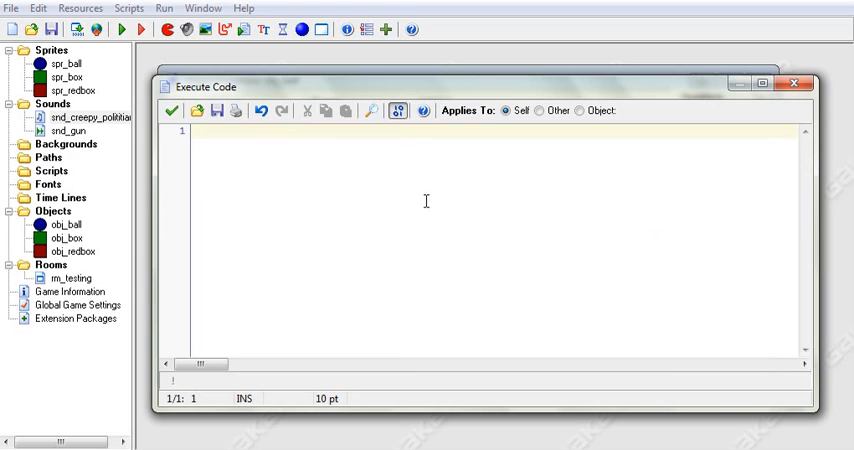
- Write sound_play(snd_gun); in the Create event's Execute Code action
text(sound_play()
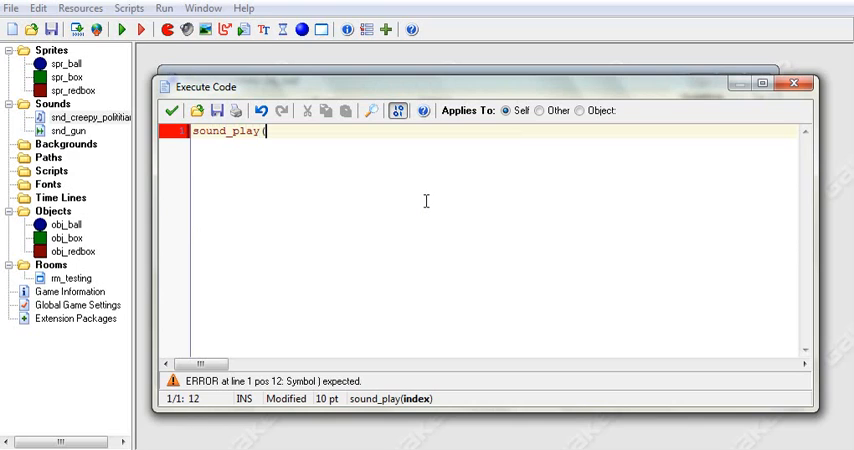
text(gun)
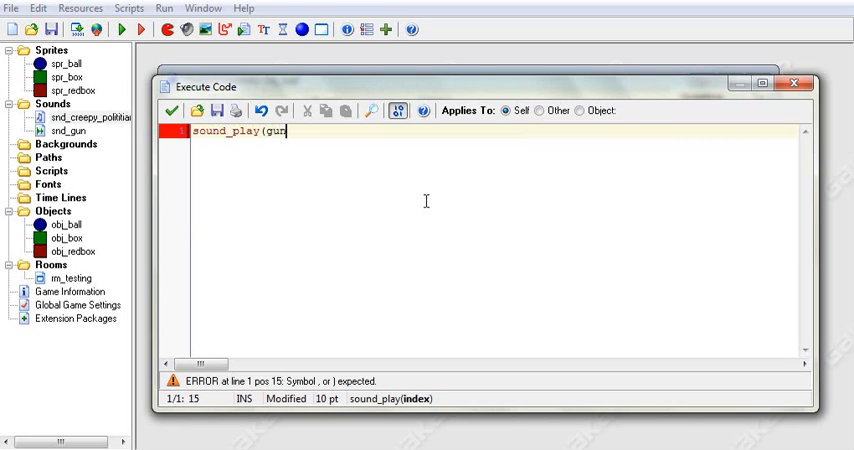
text();)
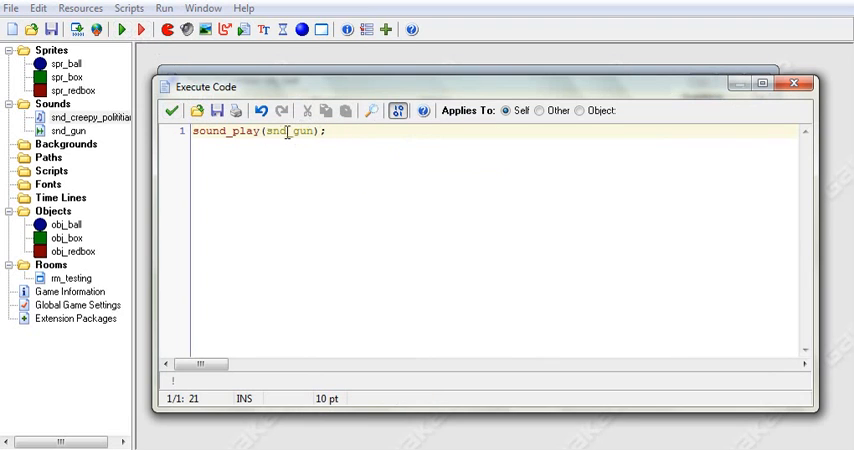
double_click(242, 132)
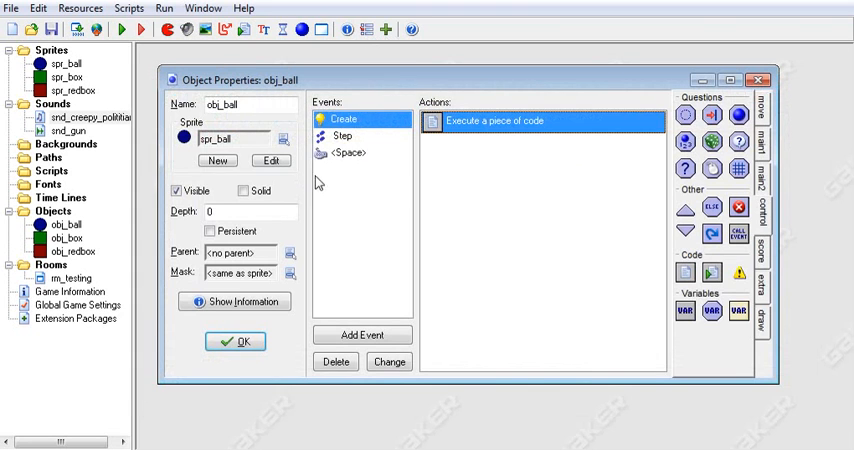
- Open a code action in another obj_ball event for editing
double_click(496, 120)
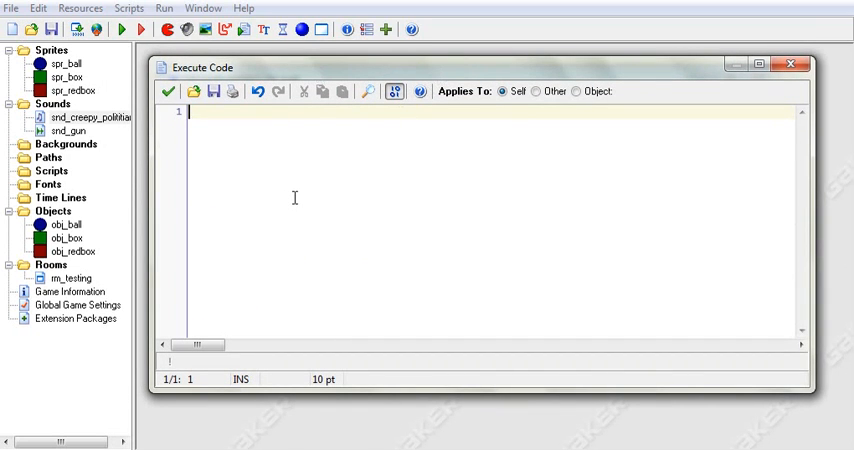
- Begin typing the sound_stop call in the new Execute Code editor
text(sound_stop)
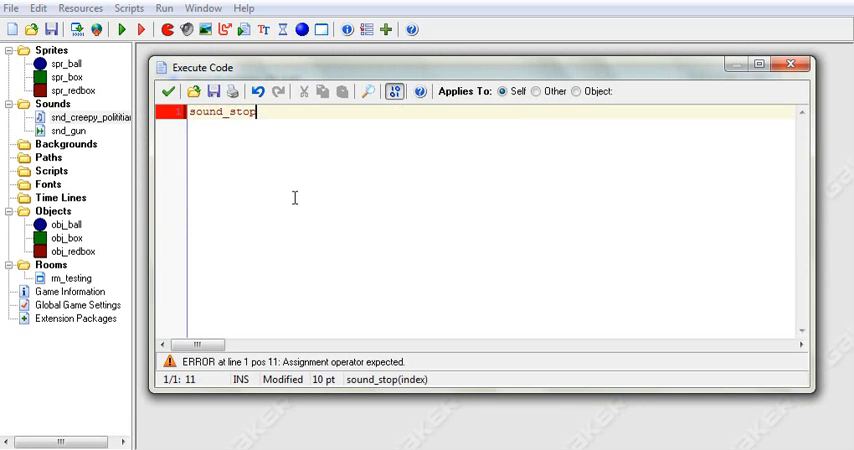
text(()
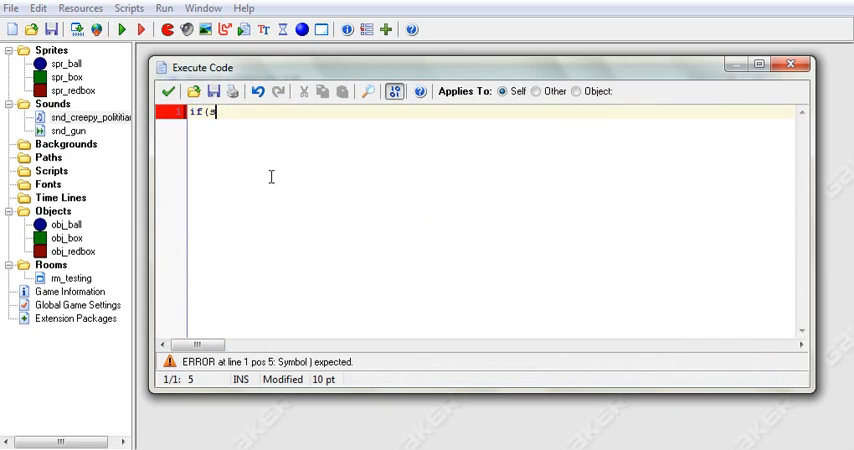
- Write the first statement setting sprite_index to spr_box while snd_creepy_politicians is playing
text(ound_isplaying()
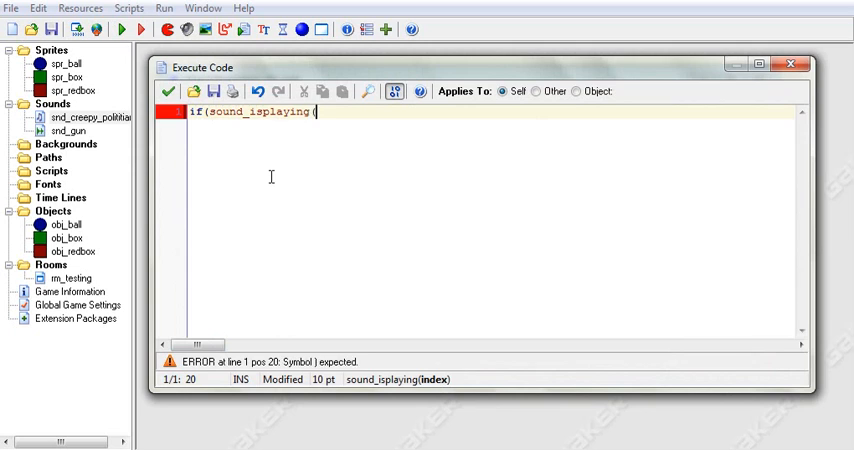
text(creep)
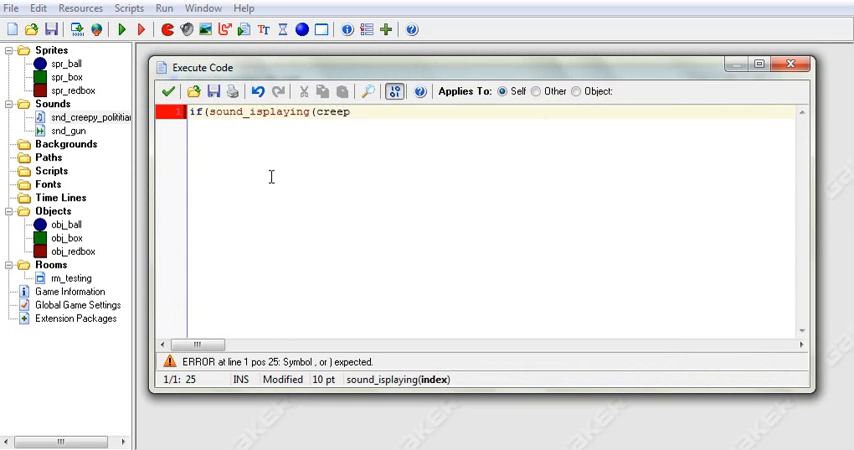
text(snd_)
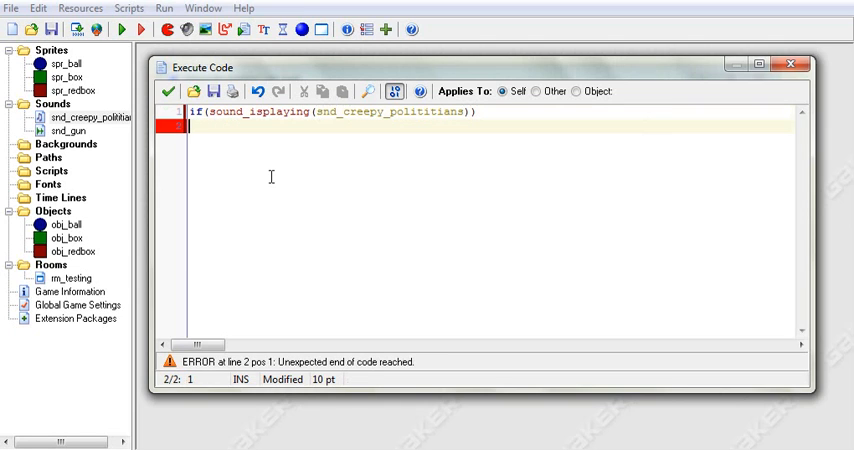
text(sprite)
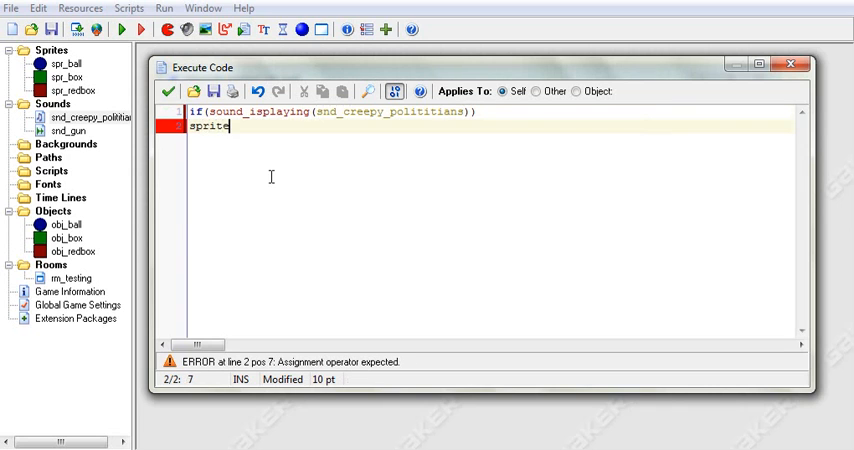
text(_index = spr_box;)
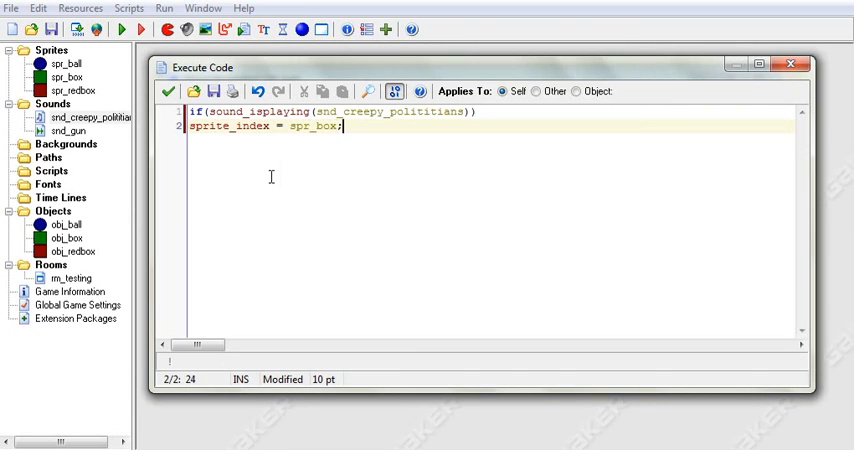
- Write the !sound_isplaying statement setting sprite_index to spr_ball, then save and close the code
text(if ()
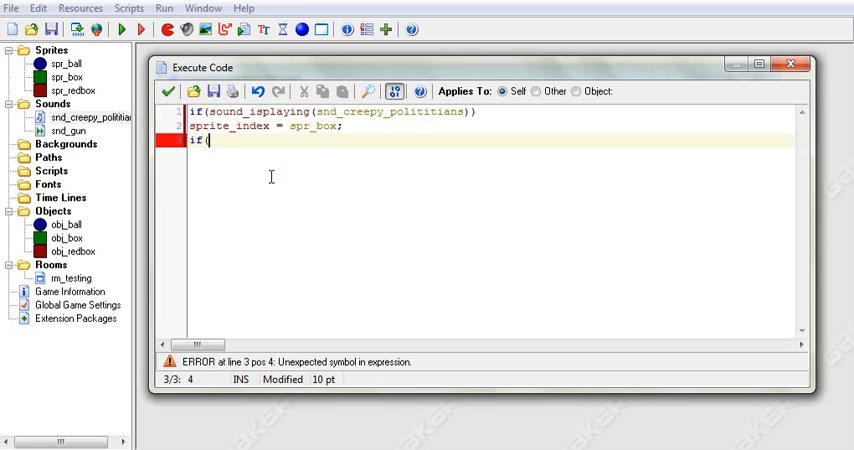
text(!)
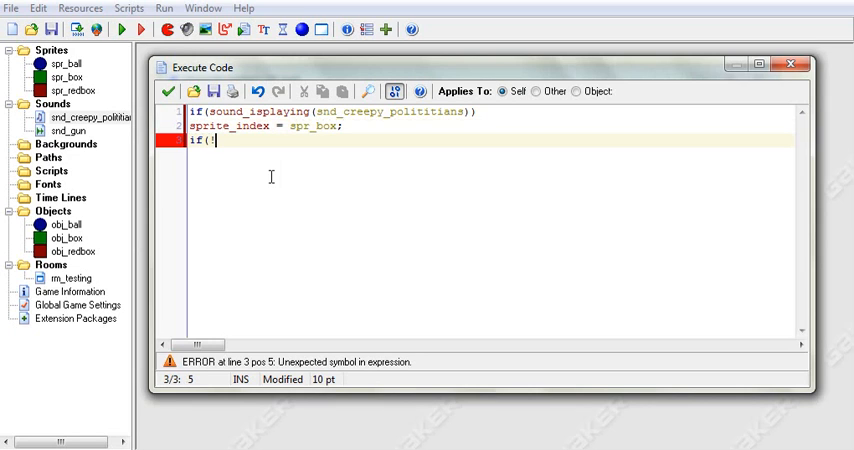
text(!sound)
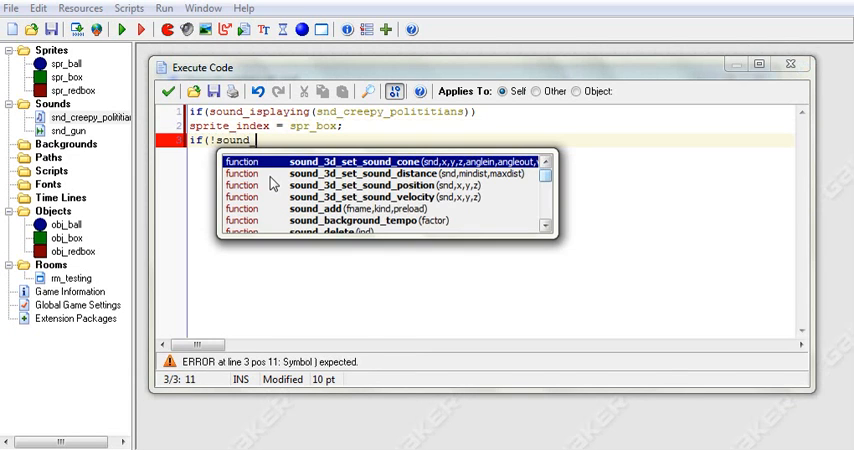
text(_isplaying()
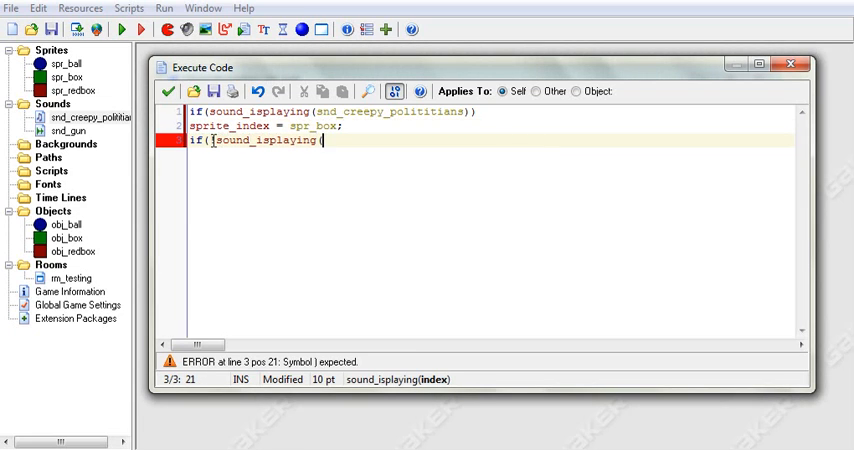
text(!)
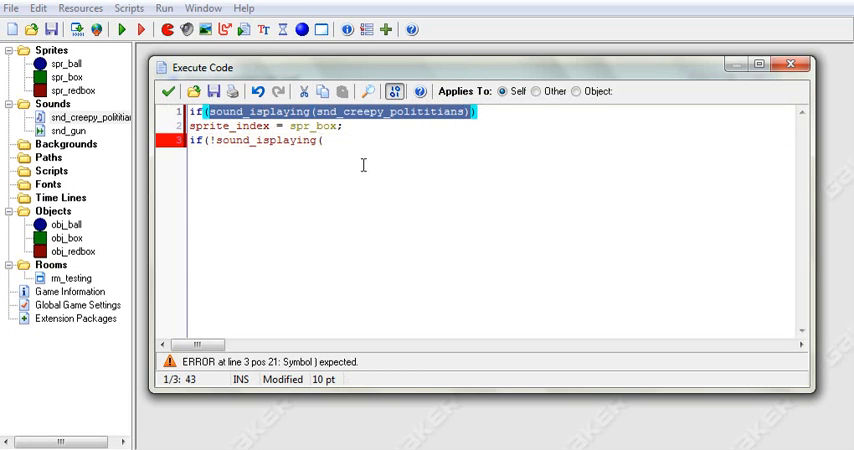
click(322, 140)
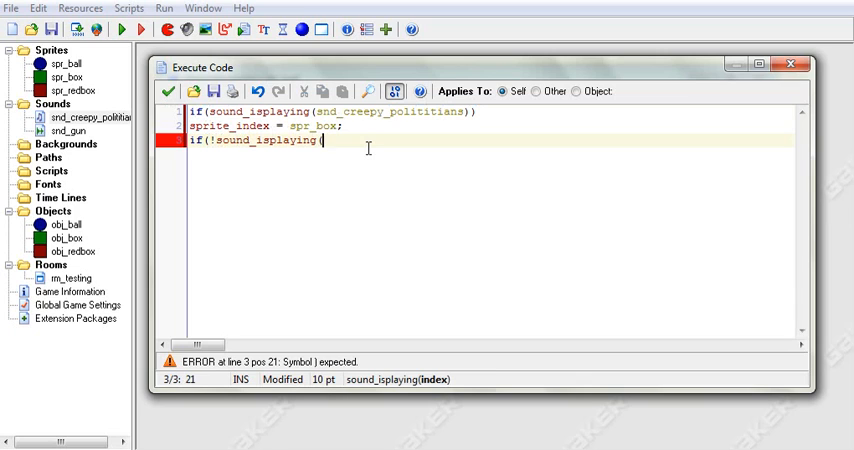
text(sr)
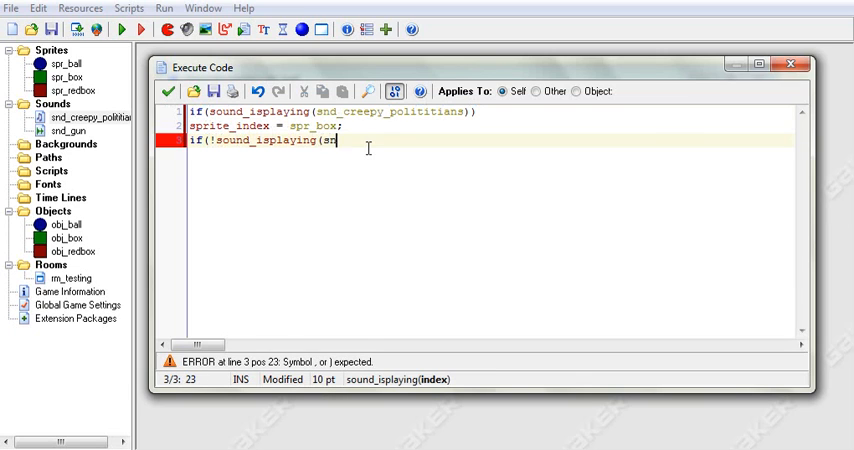
text(nd_creepy_polititians)))
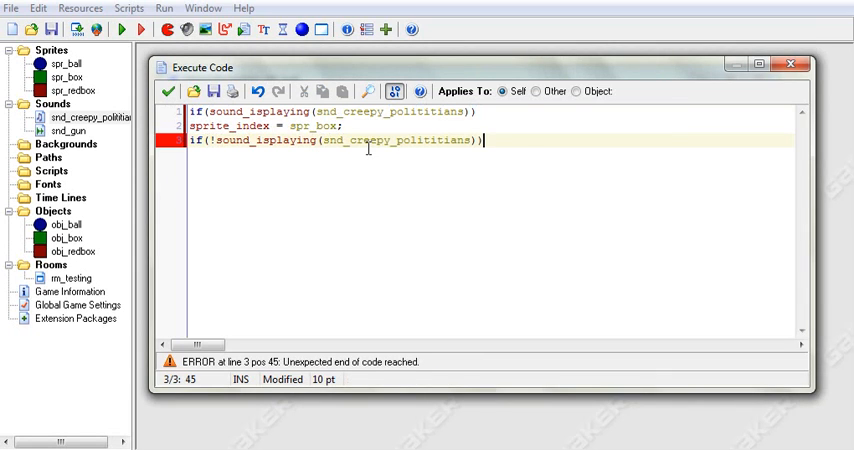
text(spr)
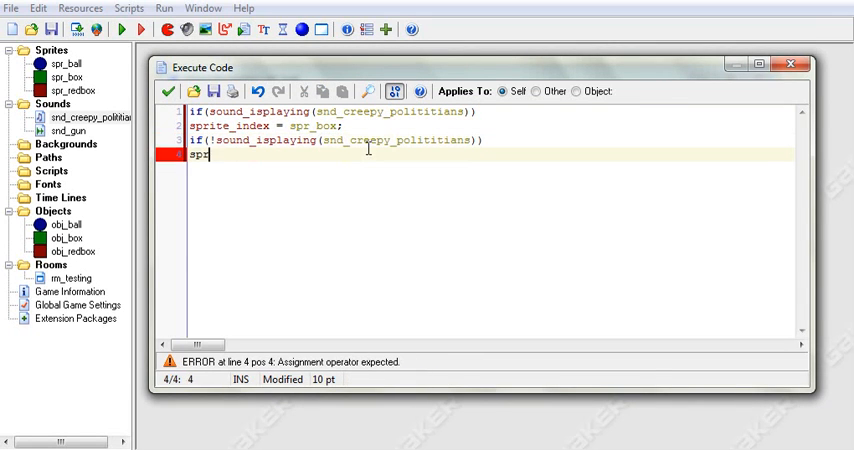
text(ite_index = spr_ball;)
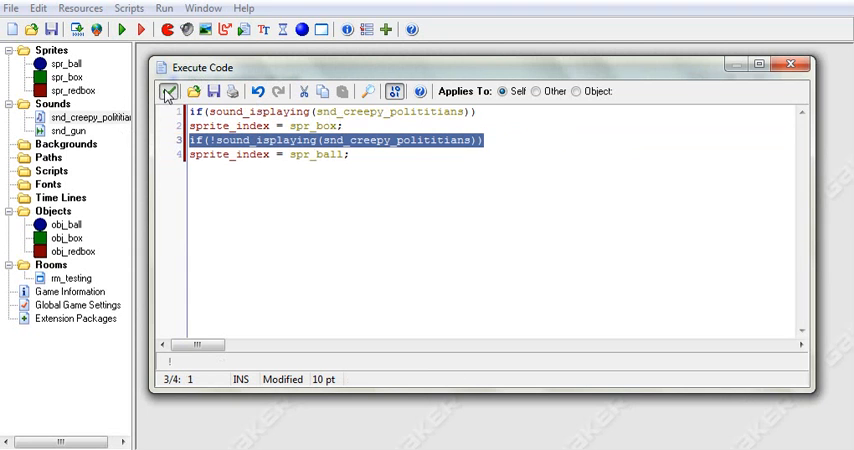
click(124, 28)
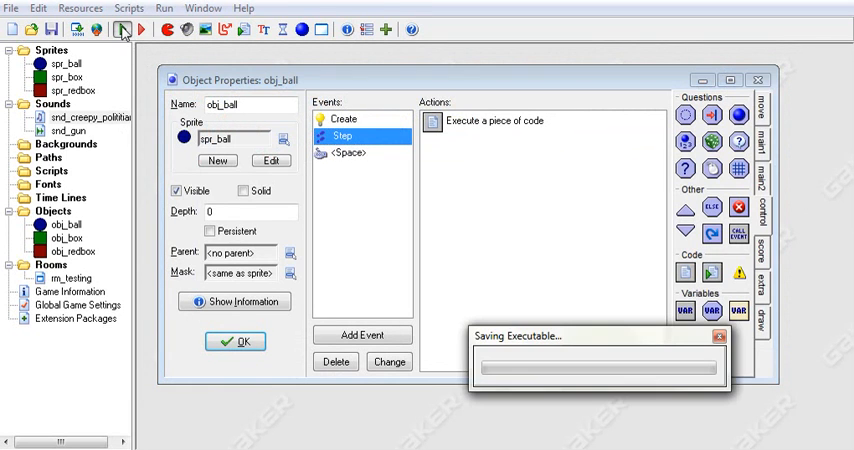
click(140, 28)
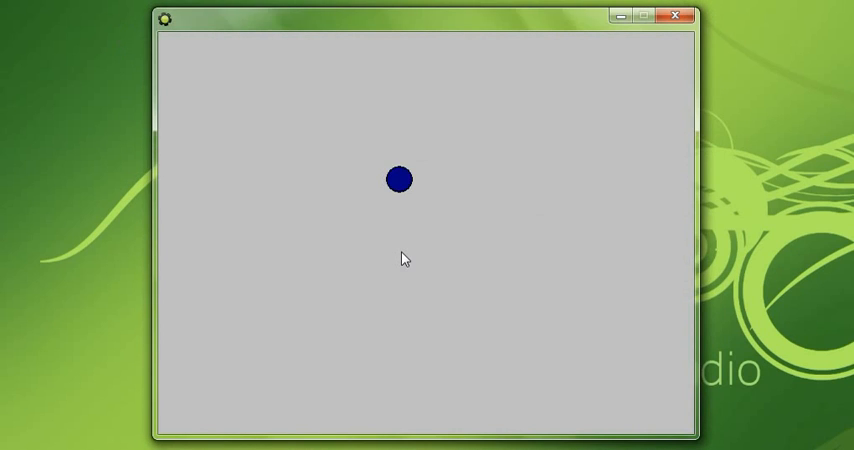
mouse_move(676, 16)
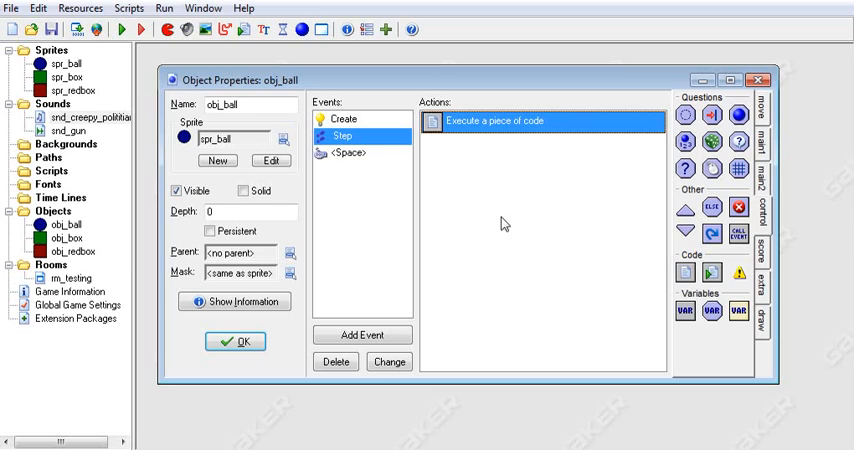
mouse_move(604, 408)
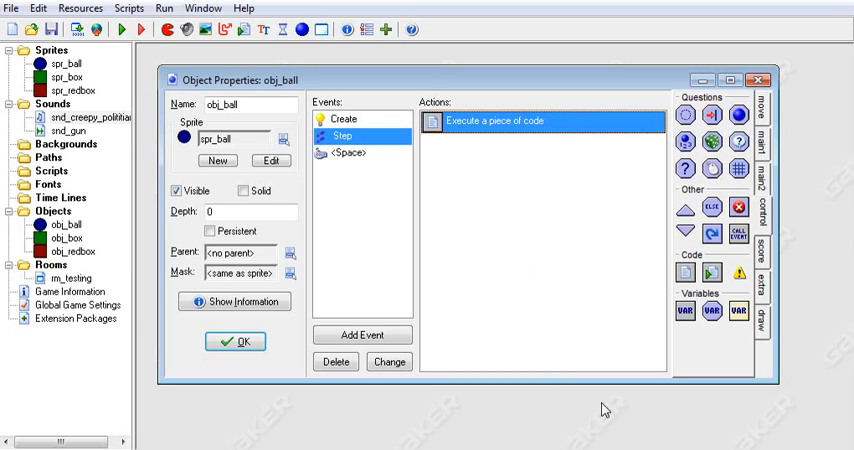
mouse_move(608, 410)
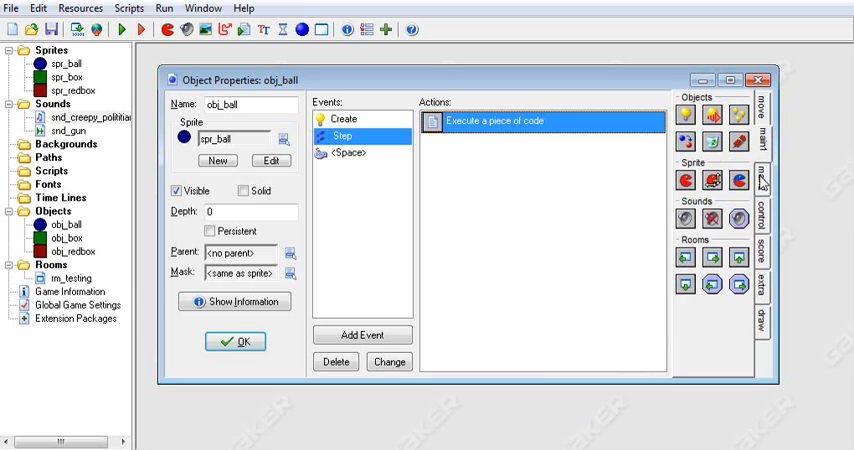
- Show the action library side with the Particles and CD actions
click(766, 188)
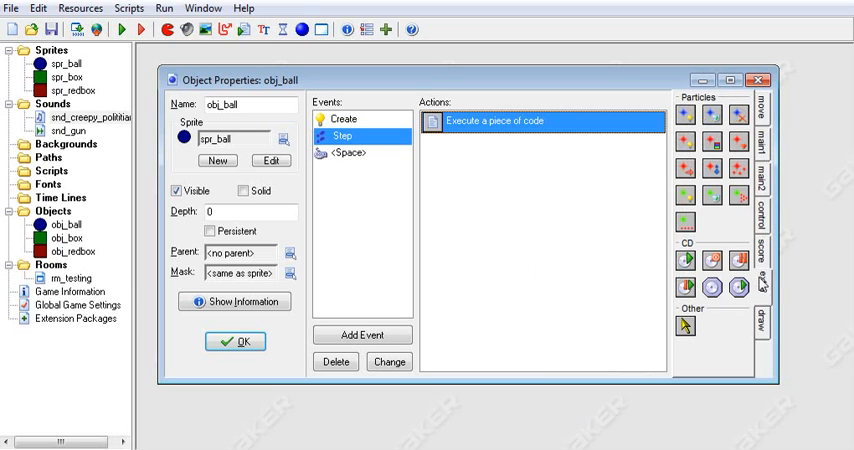
mouse_move(712, 138)
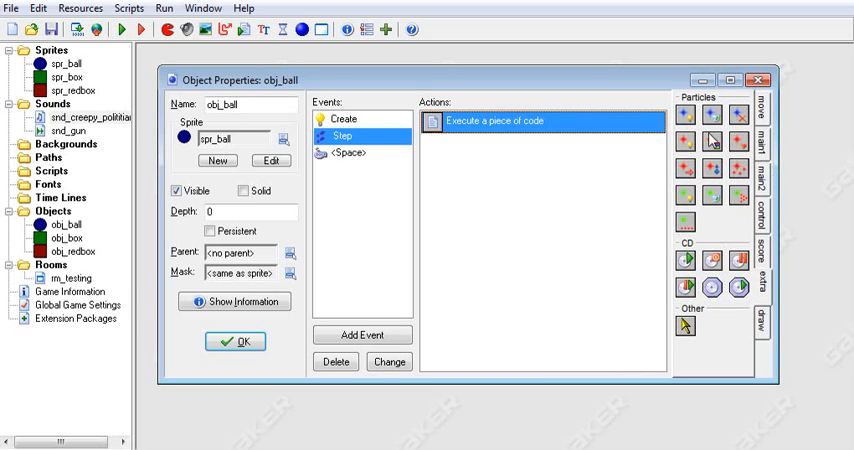
mouse_move(688, 118)
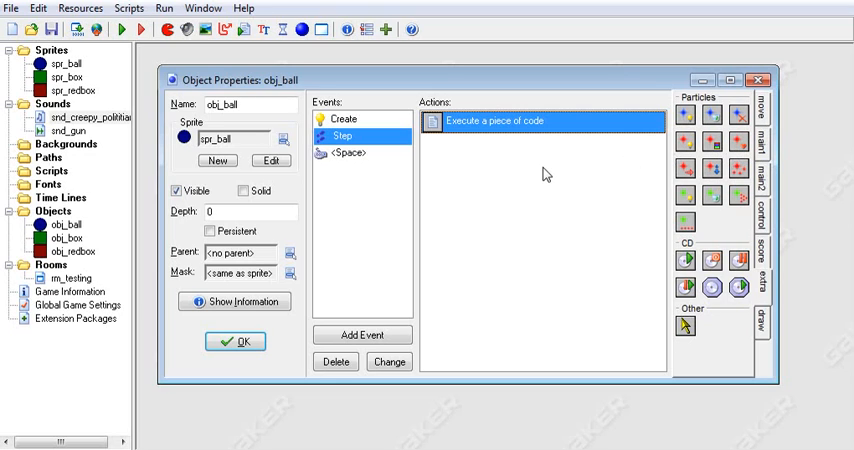
mouse_move(524, 250)
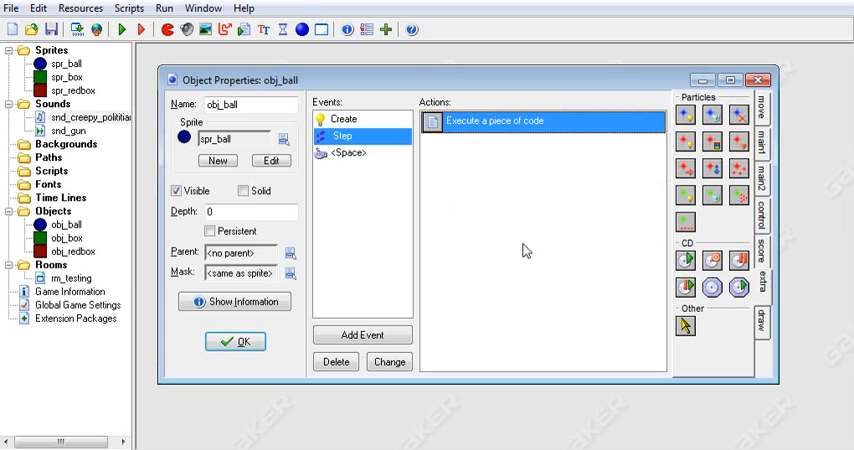
mouse_move(336, 60)
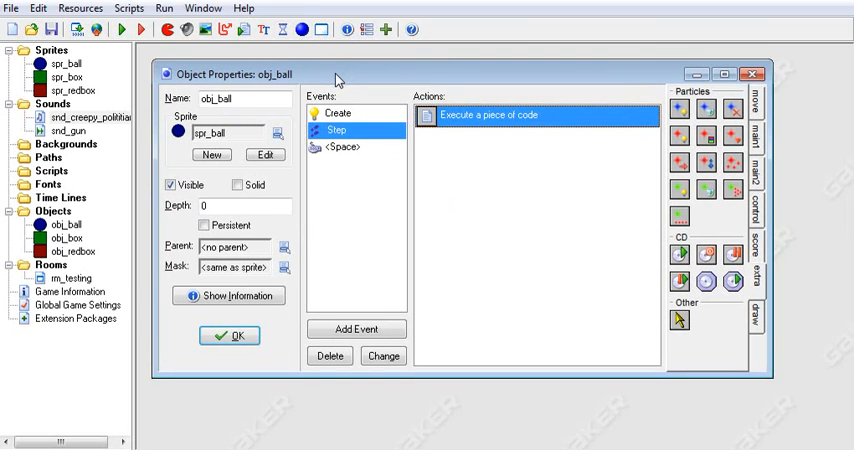
mouse_move(532, 216)
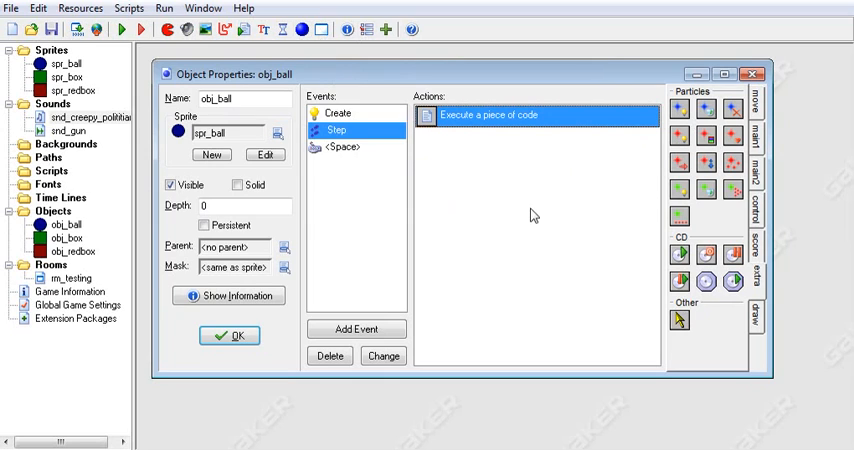